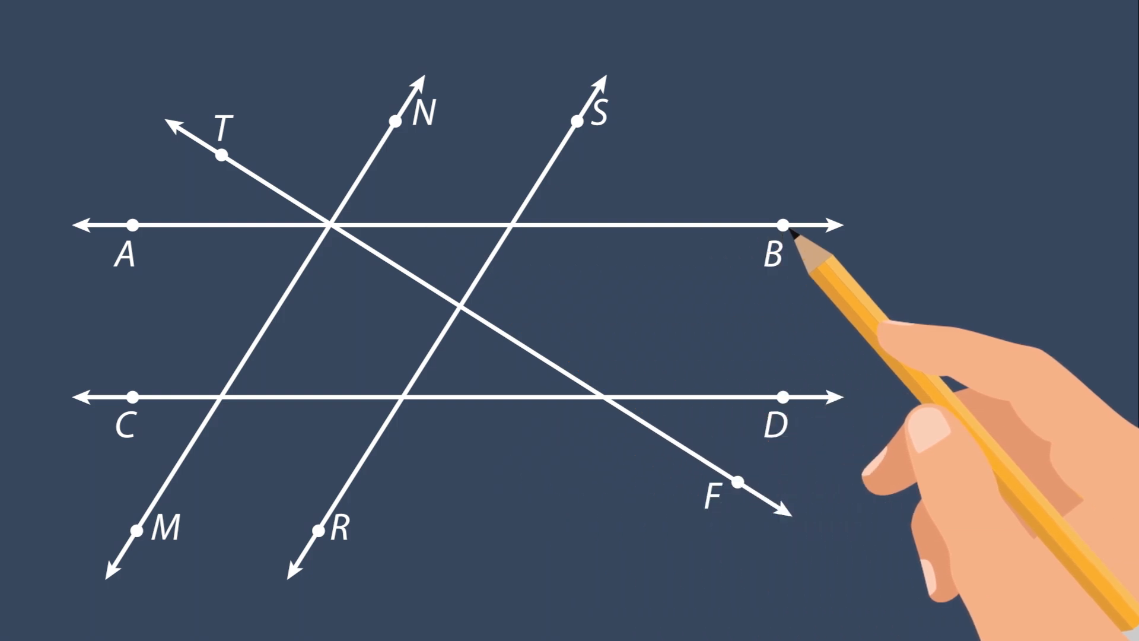
pyautogui.moveTo(788, 407)
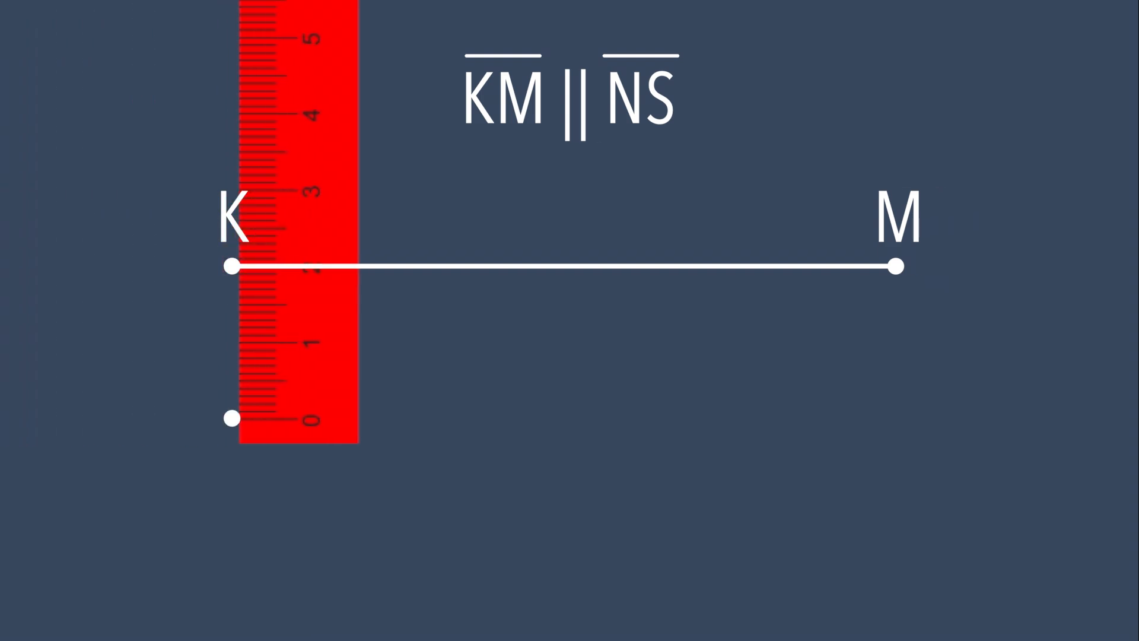
# Draw segment KM horizontally as the reference for the parallel segment NS
pyautogui.moveTo(297, 218); pyautogui.dragTo(697, 218)
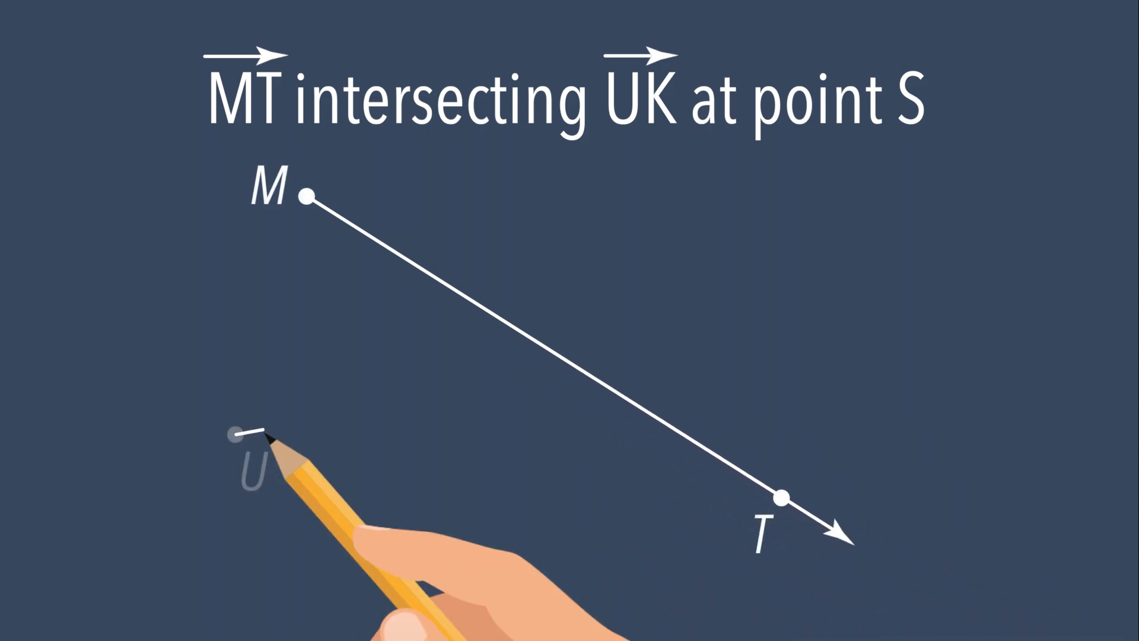
# Draw ray UK from U through K so it crosses ray MT
pyautogui.moveTo(254, 438); pyautogui.dragTo(853, 318)
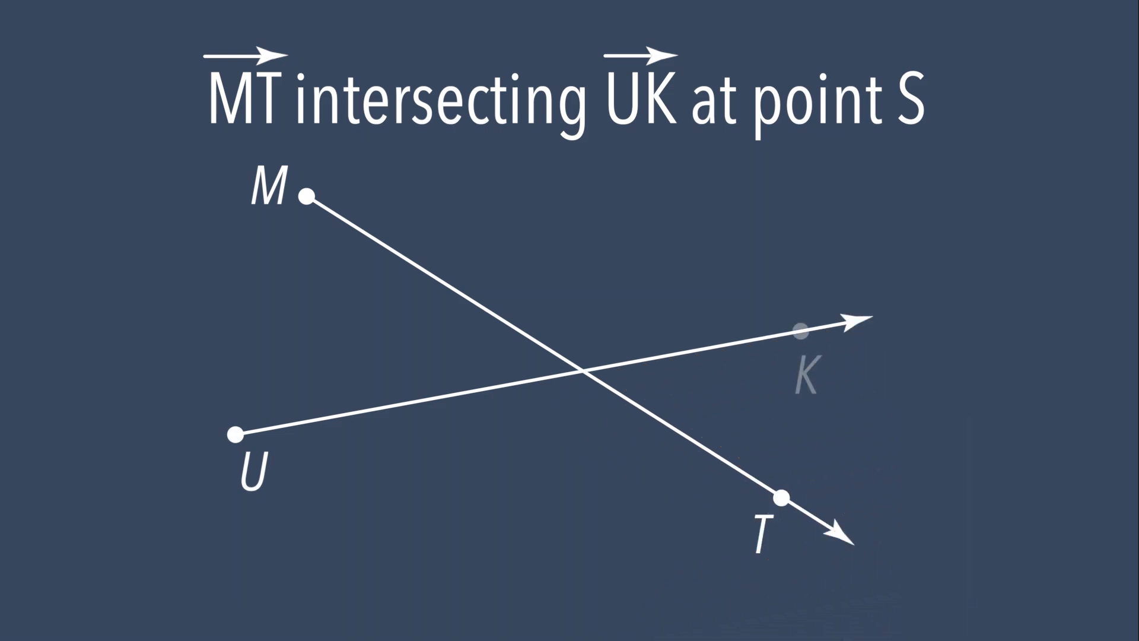